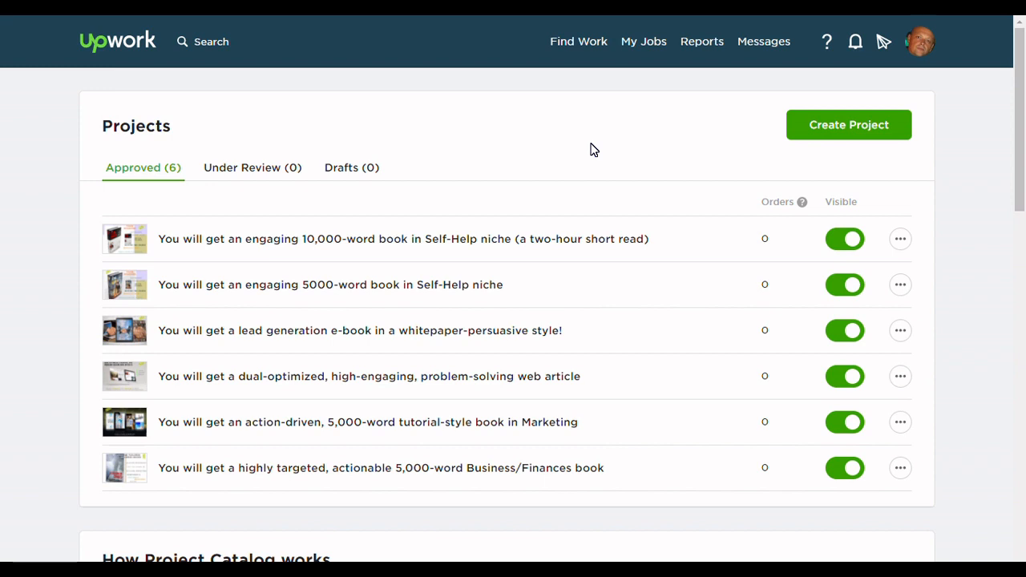
Start a new project listing categorised under Writing & Translation > Book & eBook Writing
left_click(578, 41)
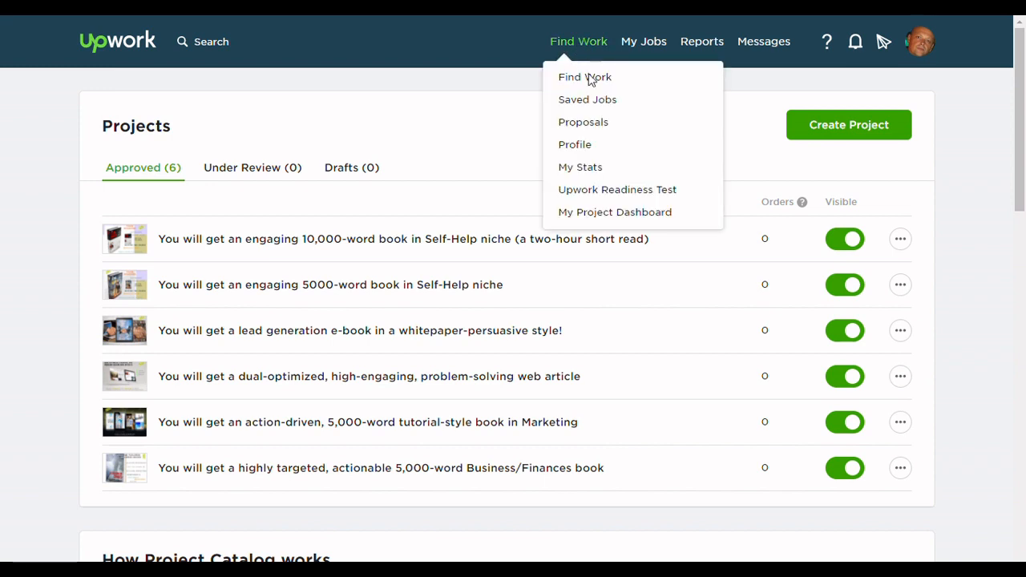
mouse_move(601, 217)
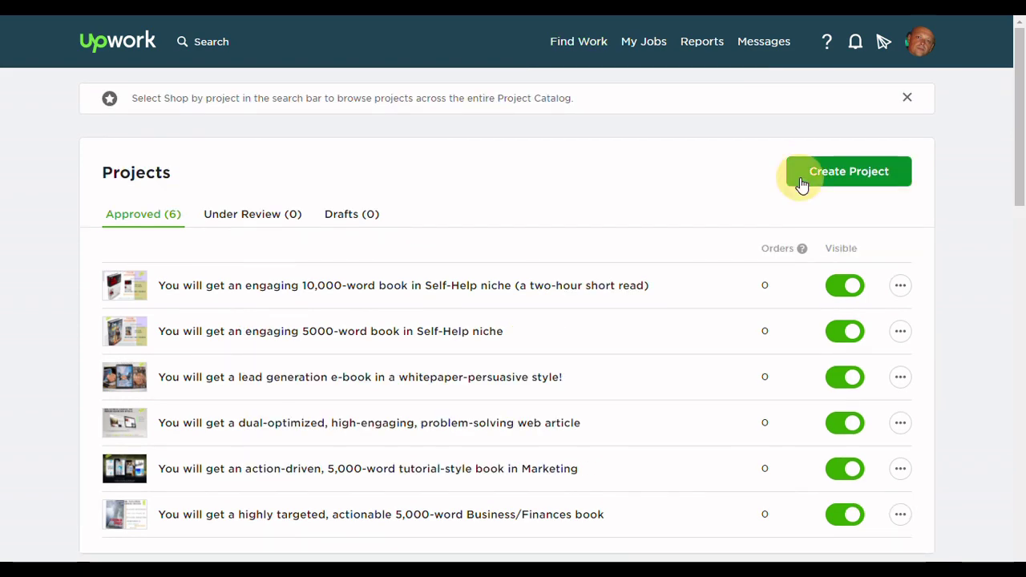
left_click(849, 171)
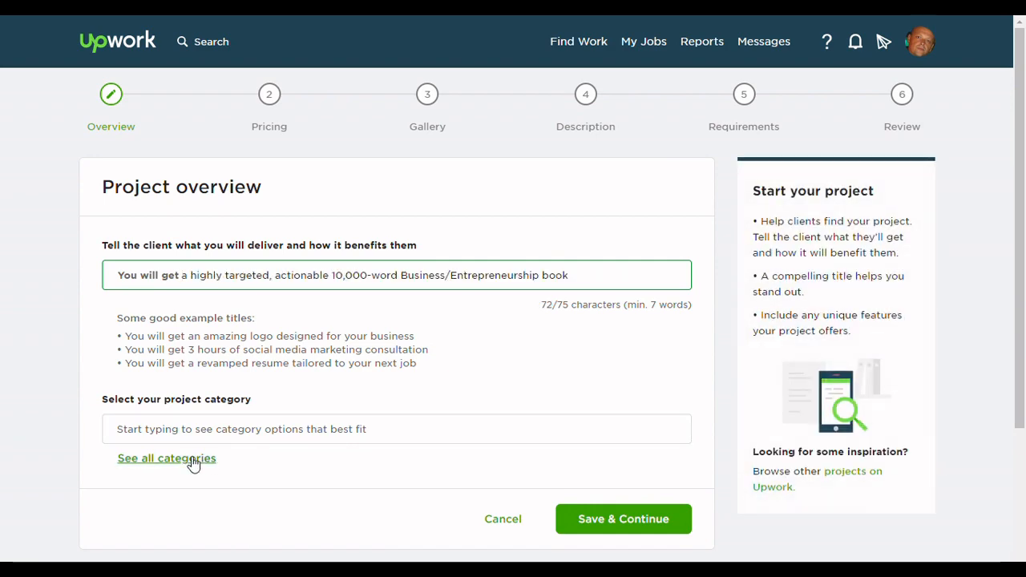
left_click(166, 459)
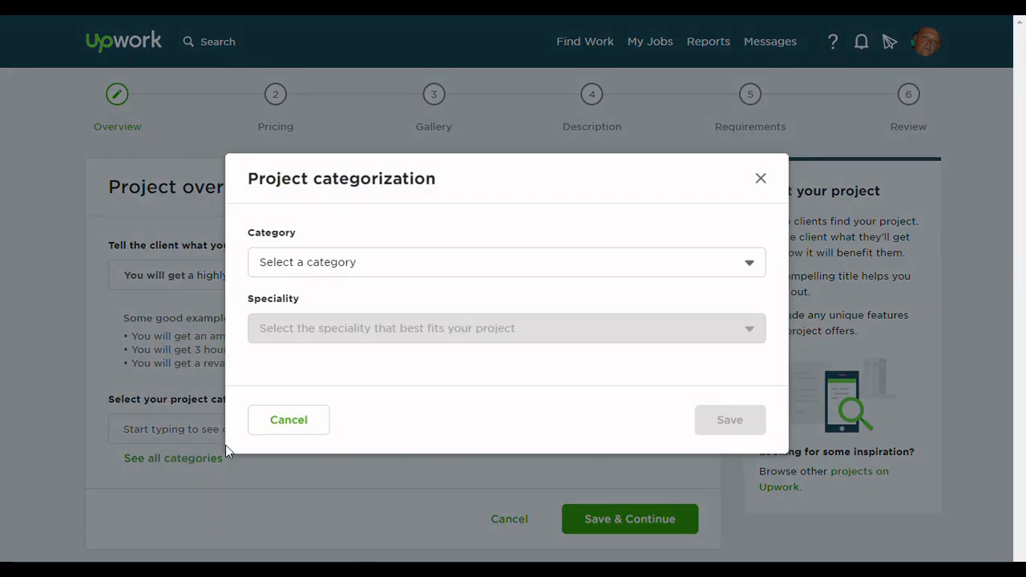
left_click(507, 262)
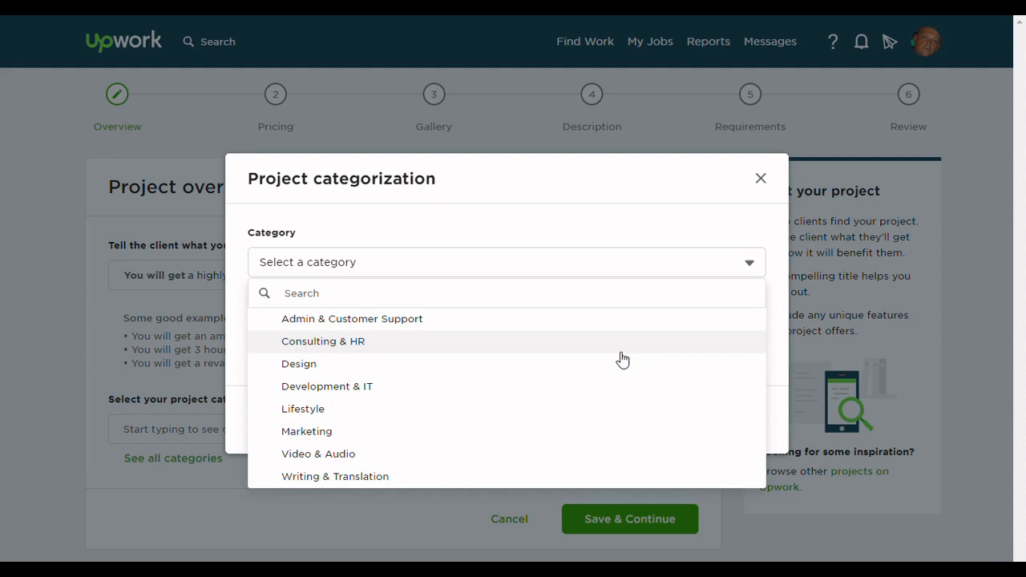
left_click(334, 476)
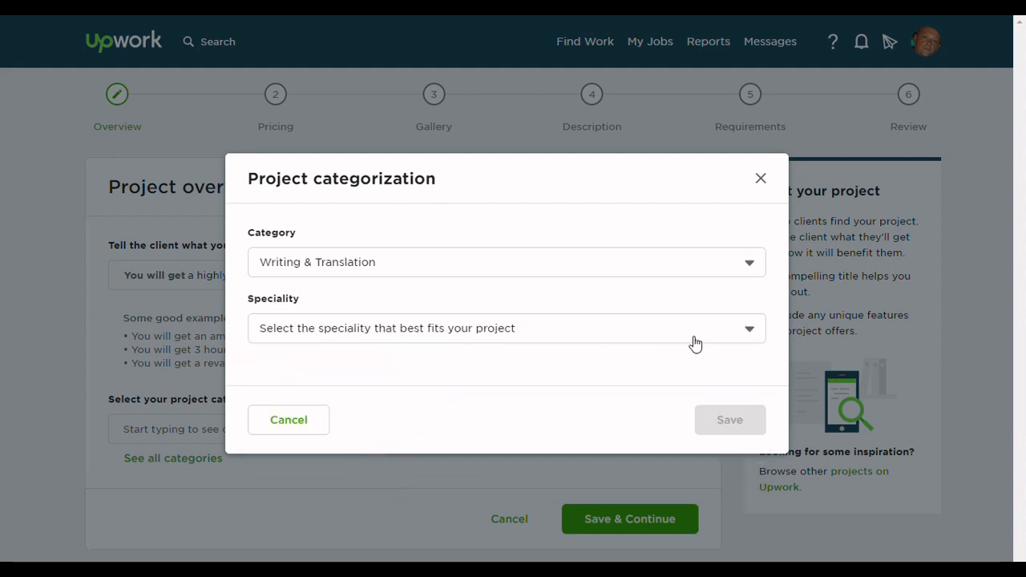
left_click(507, 328)
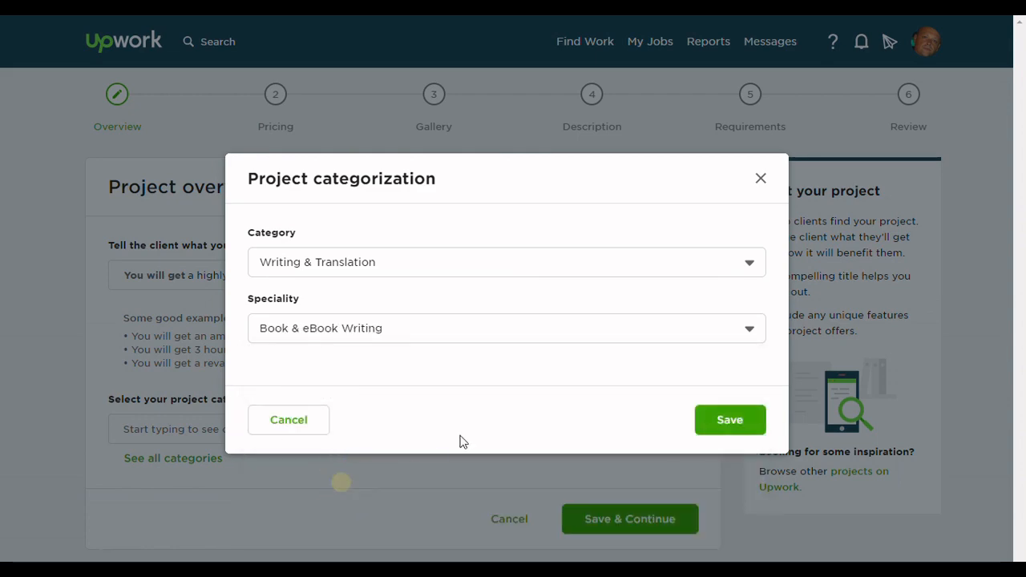
left_click(730, 419)
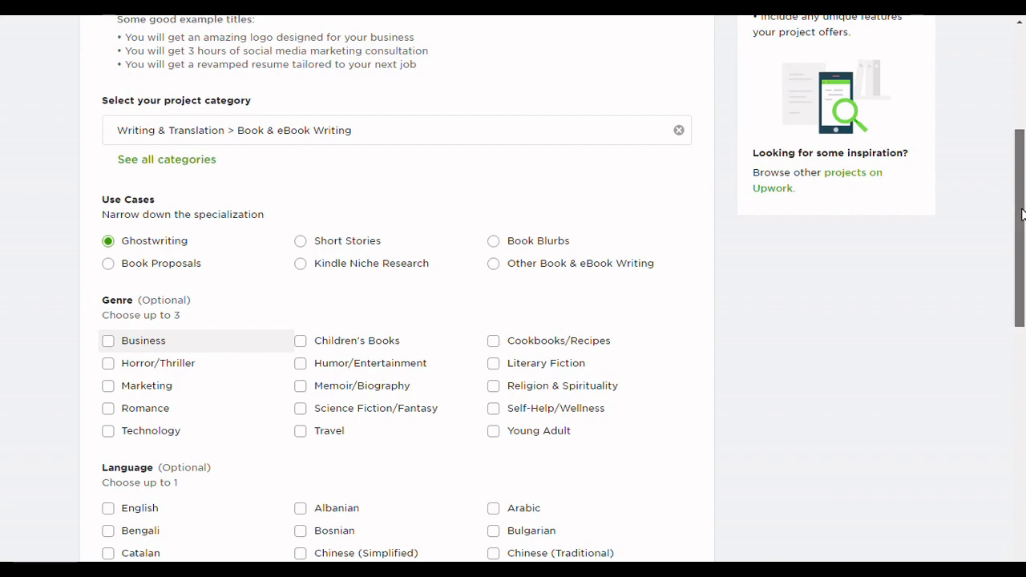
Tag the book's genre as Business and its language as English
scroll("down", 3)
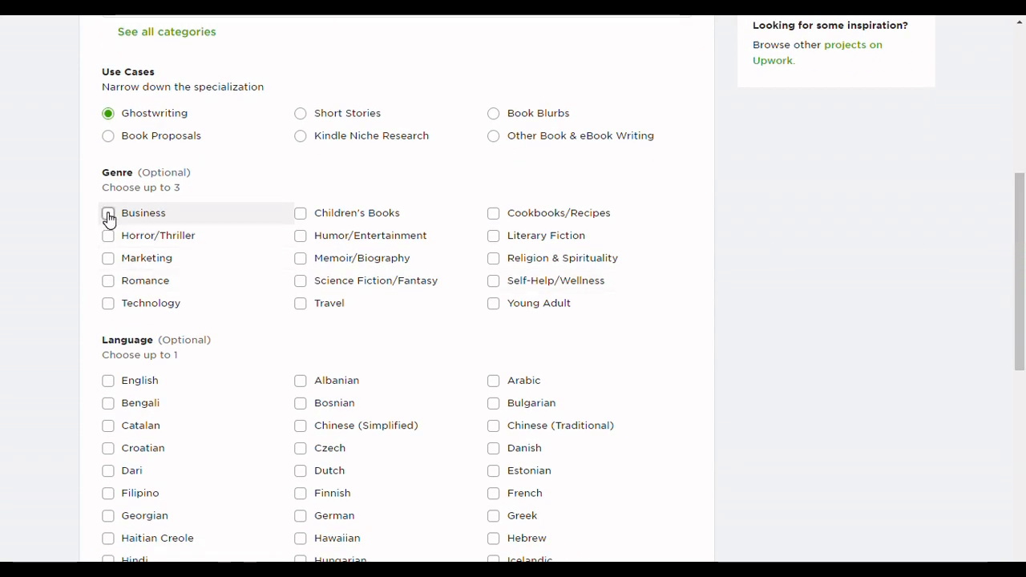
left_click(107, 212)
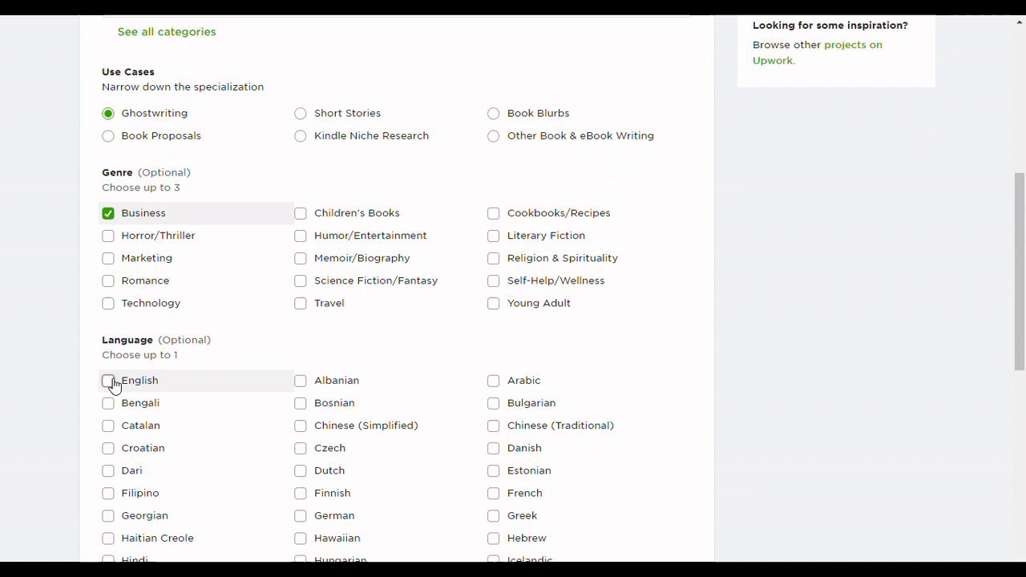
left_click(109, 381)
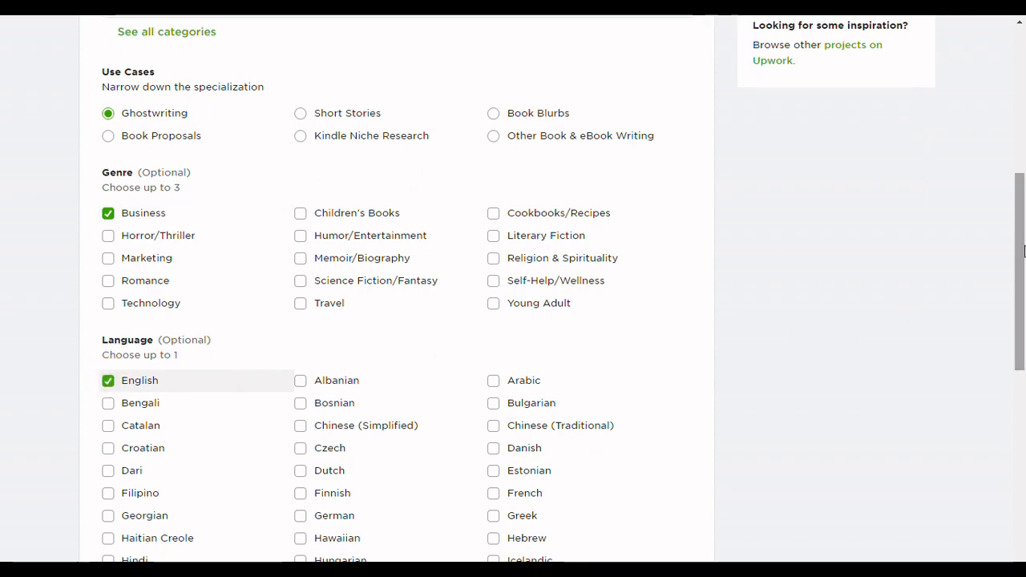
scroll("down", 3)
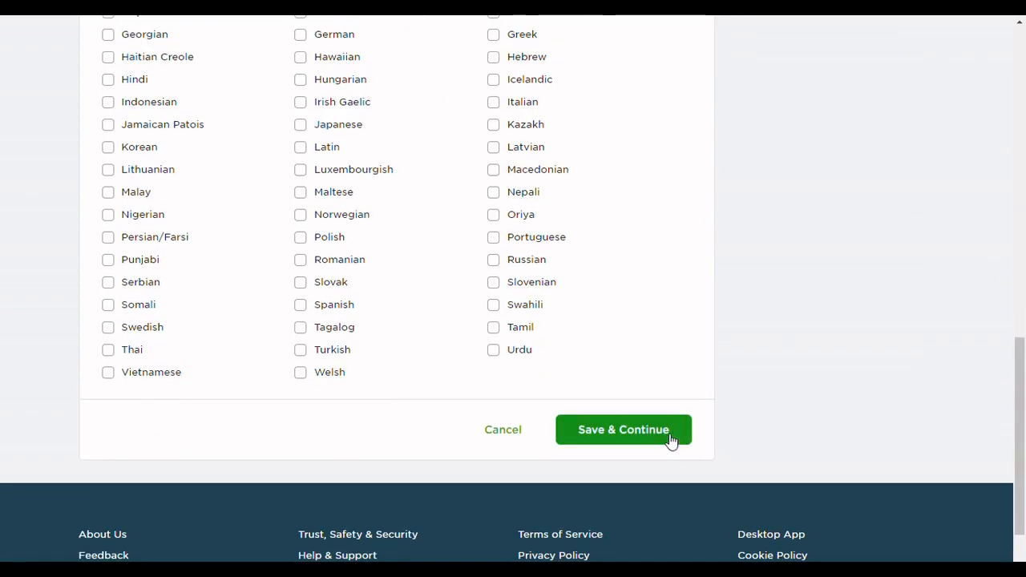
Fill three tiers: 16/14/12 days, 1/2/3 revisions, 10,000 words, $450/$500/$600, outline in Starter
left_click(623, 429)
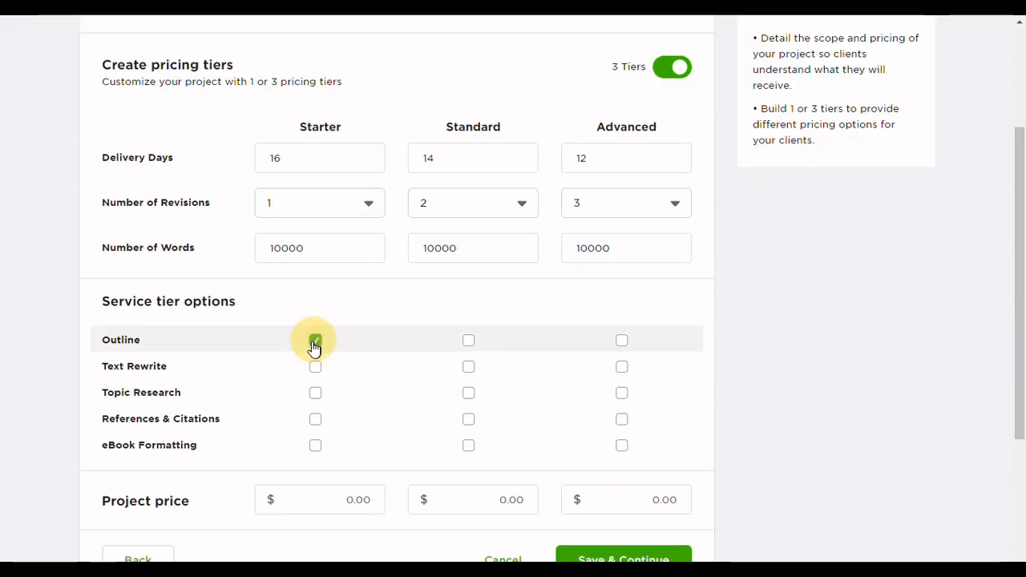
left_click(315, 445)
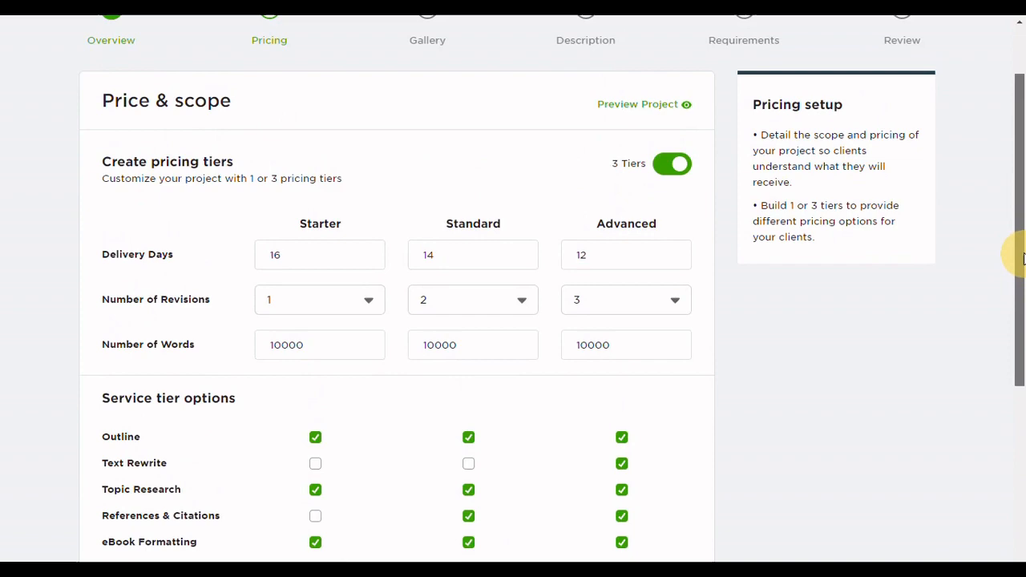
scroll("down", 3)
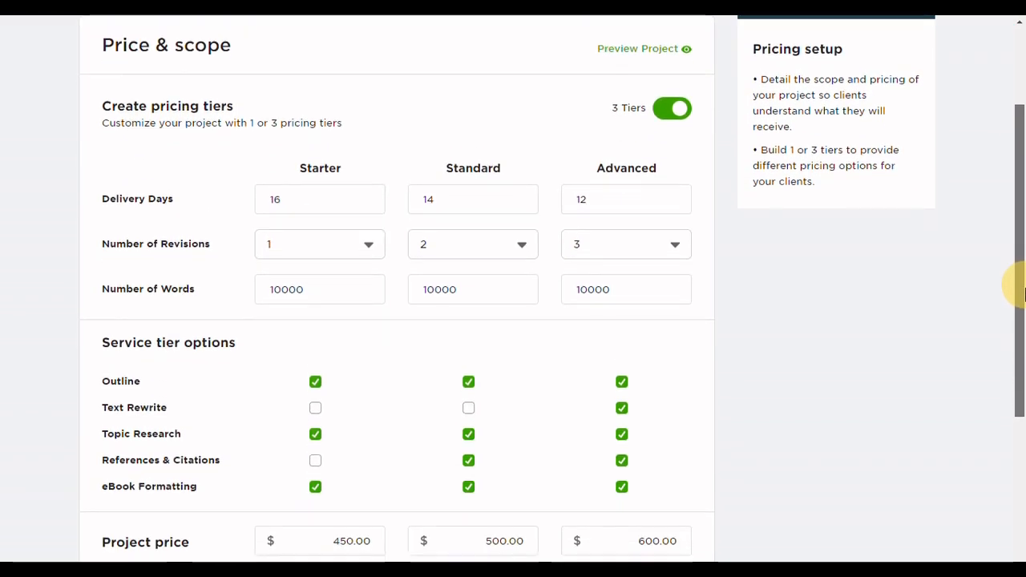
scroll("down", 3)
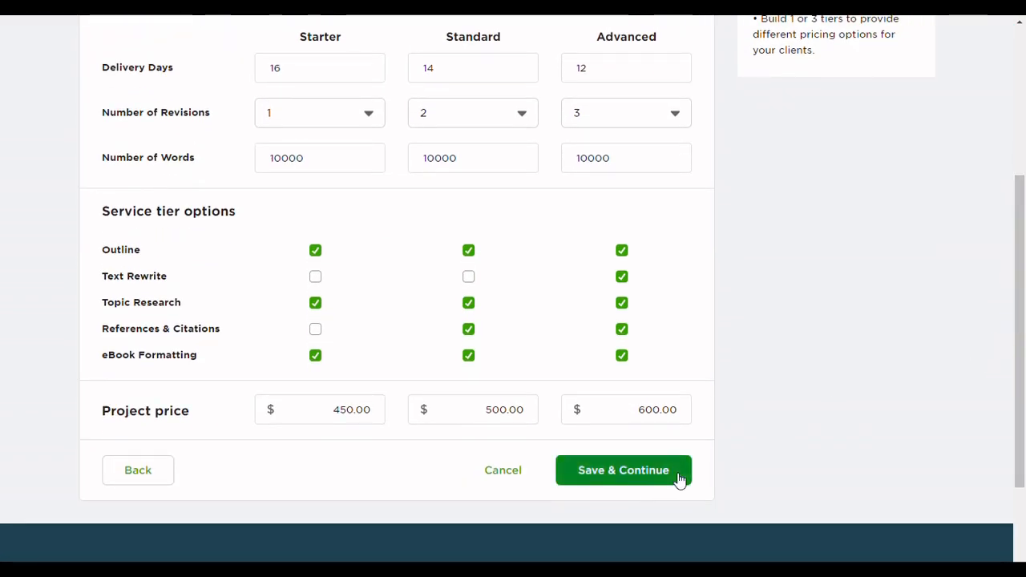
Save pricing and upload the From Zero to Hero book mockup as the gallery cover
left_click(623, 470)
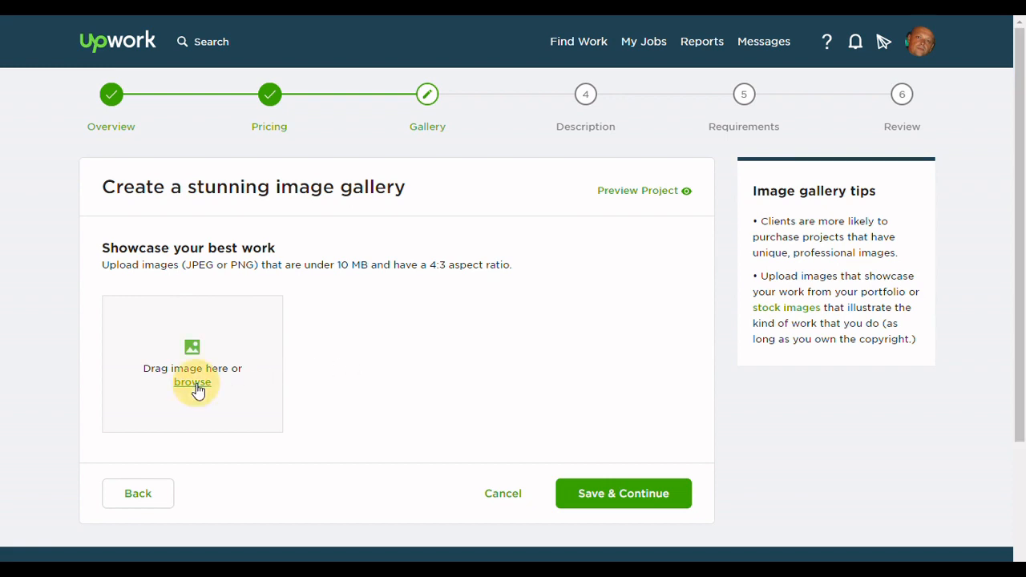
left_click(192, 382)
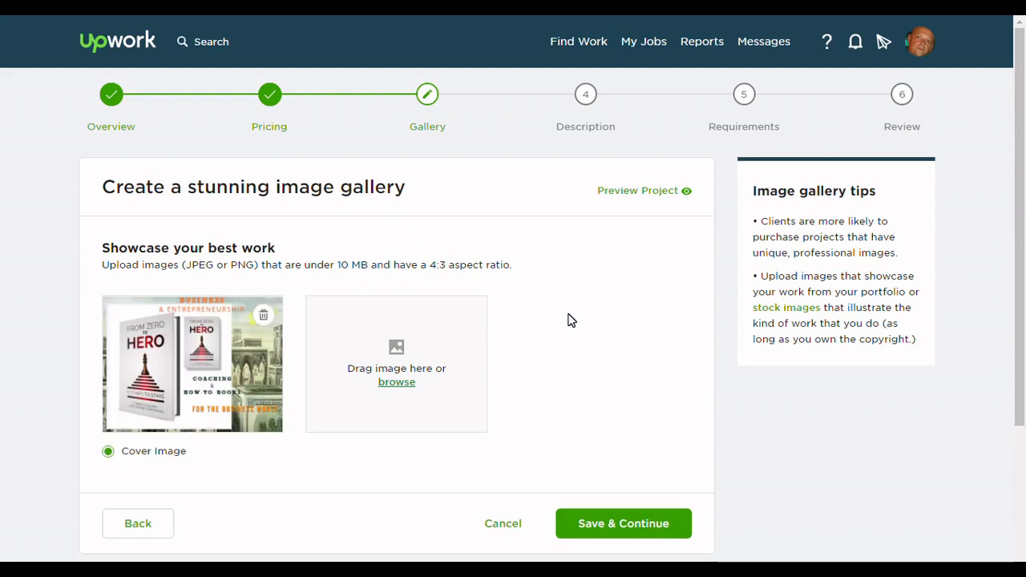
mouse_move(241, 441)
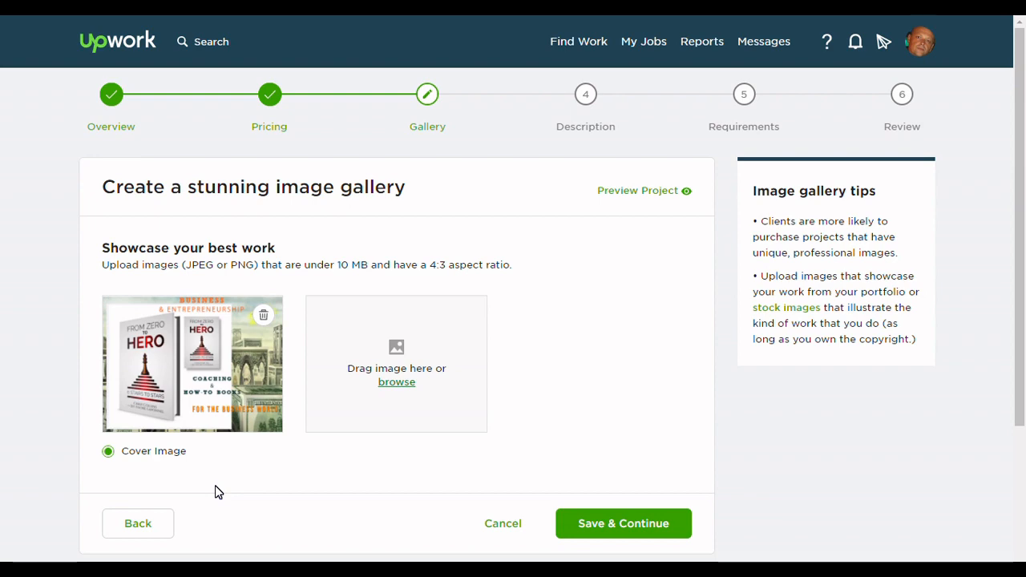
Save the gallery and add a Preliminary research step to the description
left_click(623, 523)
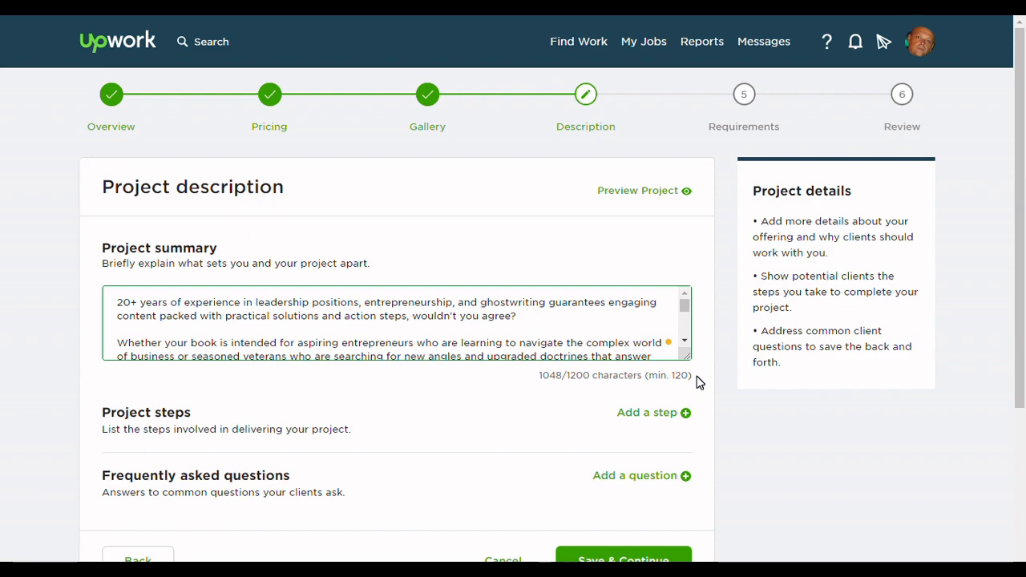
left_click(654, 413)
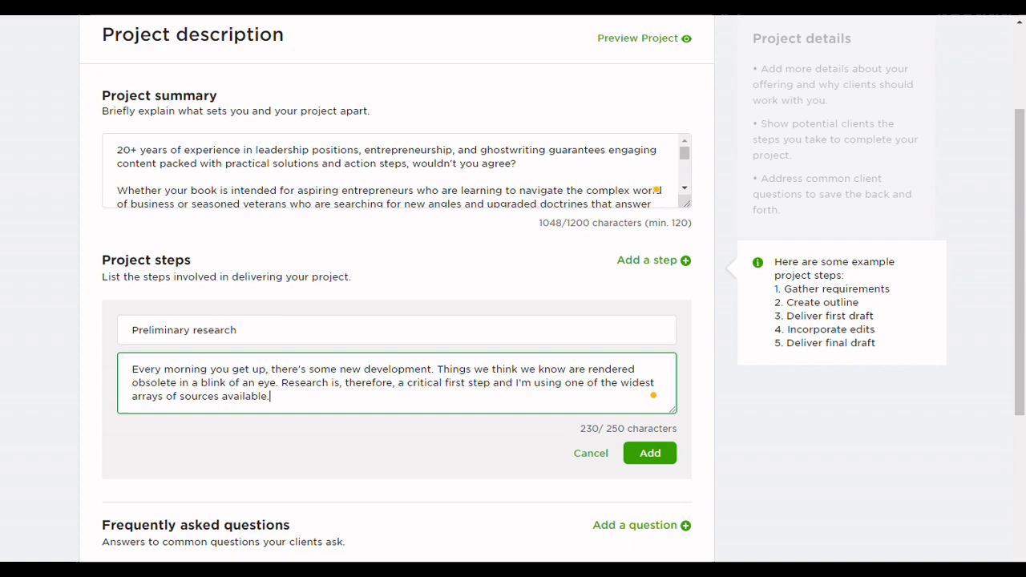
left_click(649, 453)
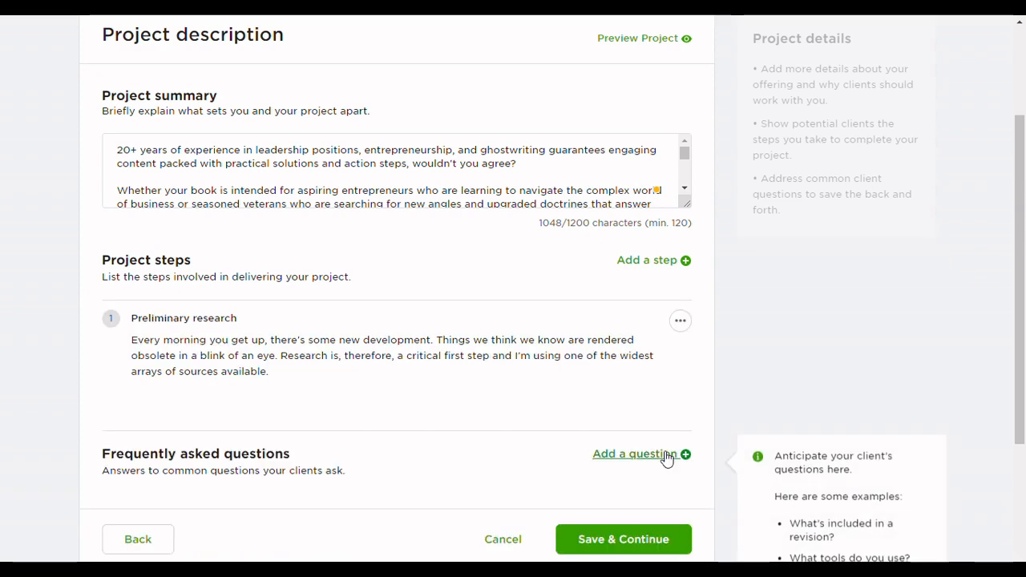
Add a FAQ on UK or US English, answered US English exclusively
left_click(634, 454)
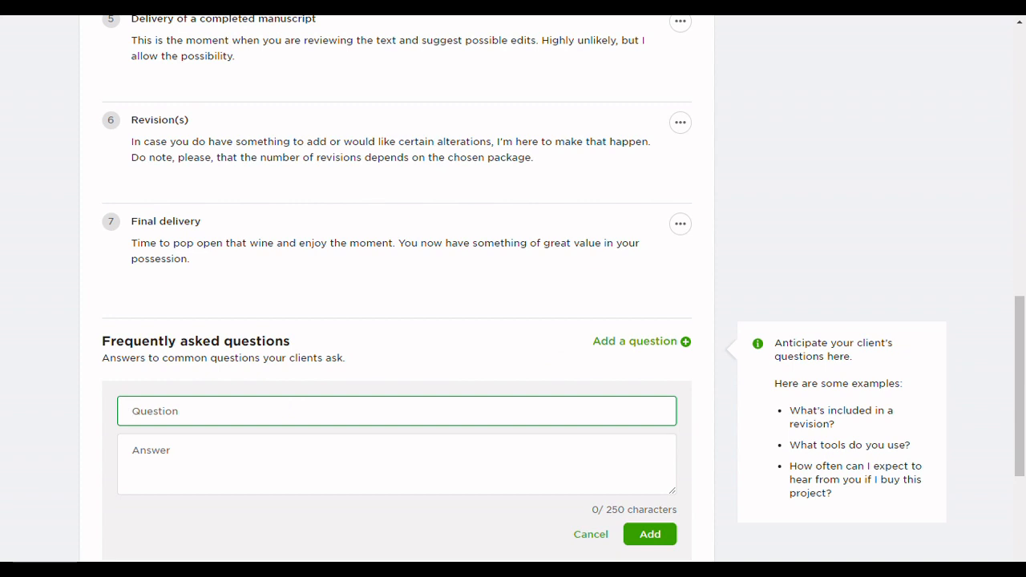
left_click(396, 465)
type("I write in US English exclusively.")
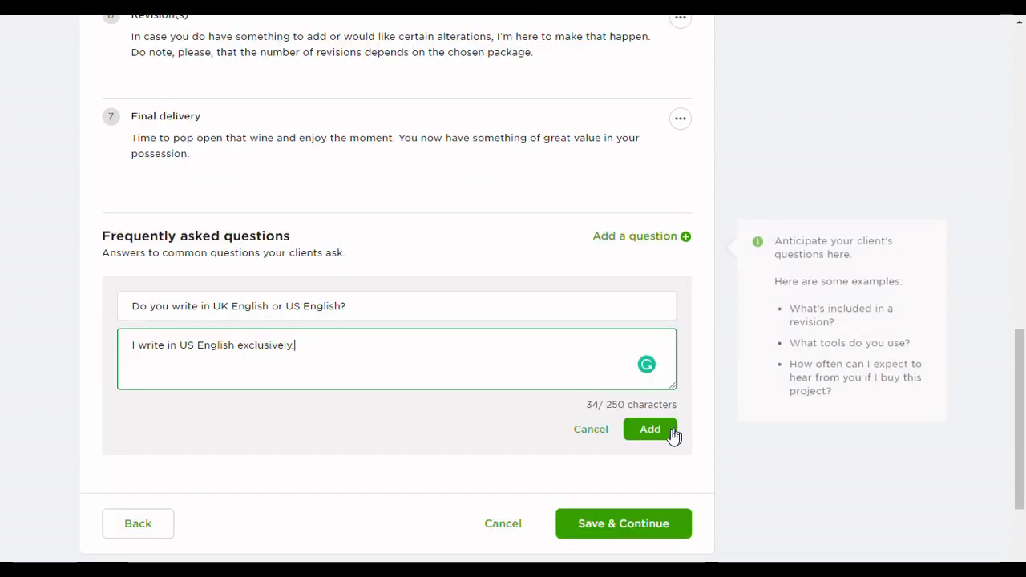
left_click(649, 429)
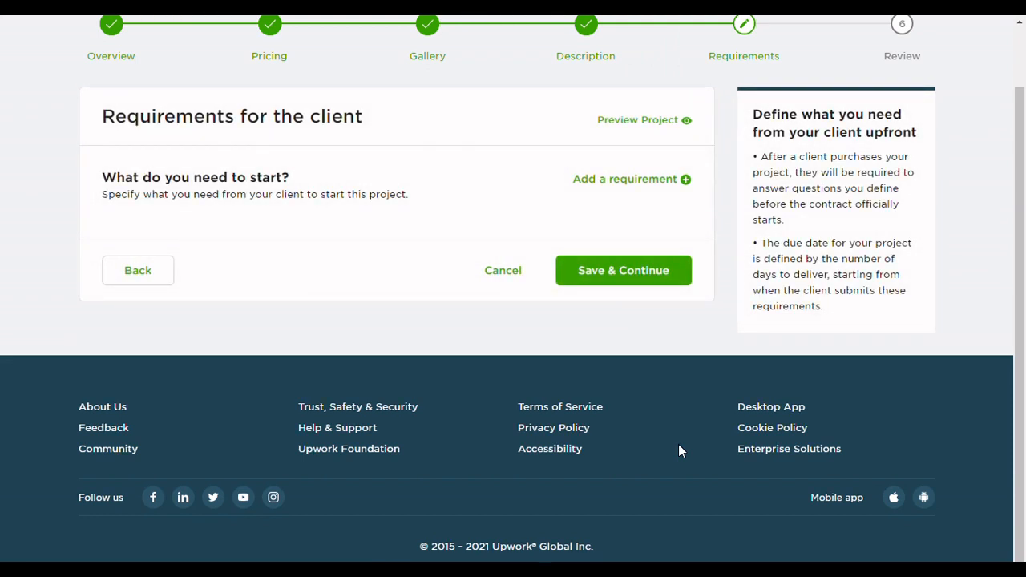
Add four client requirement questions with multiple-choice and file-attachment answers, then save
left_click(624, 179)
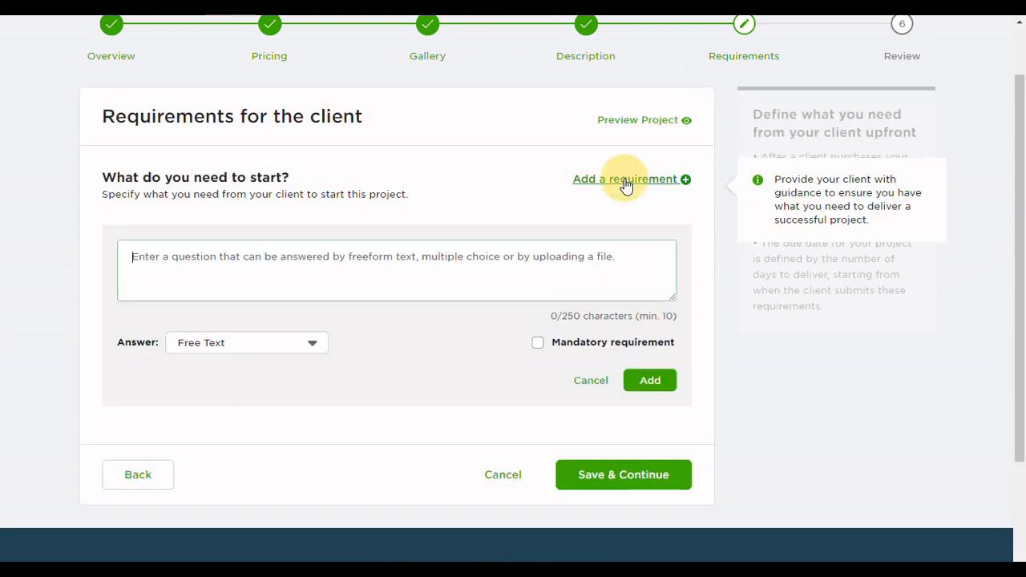
mouse_move(309, 360)
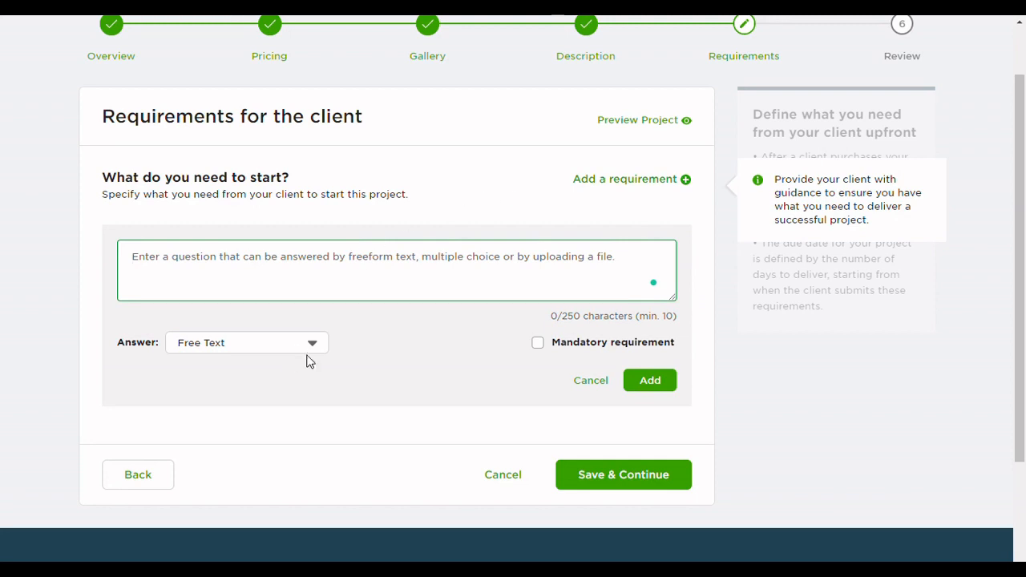
left_click(246, 342)
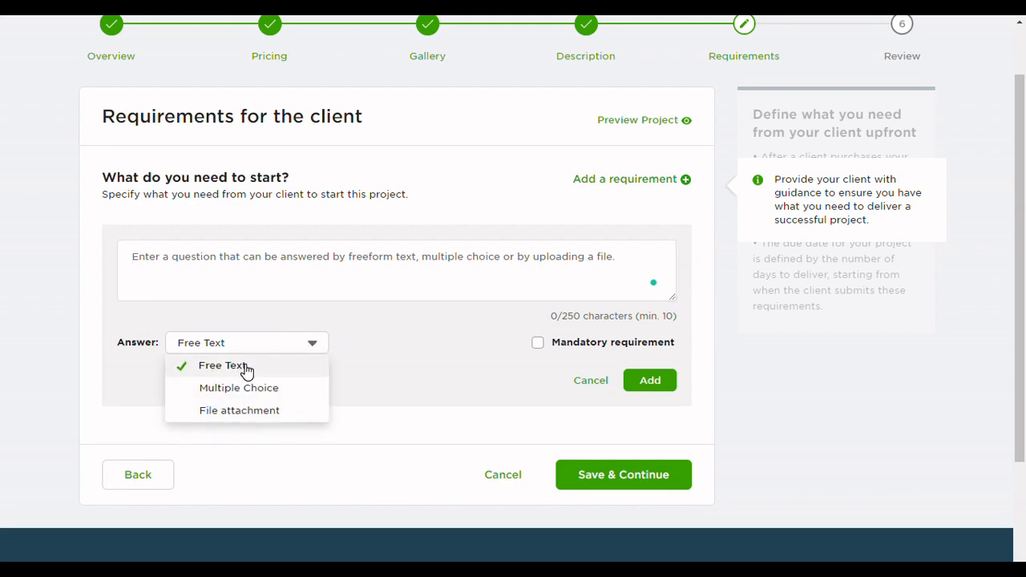
left_click(238, 388)
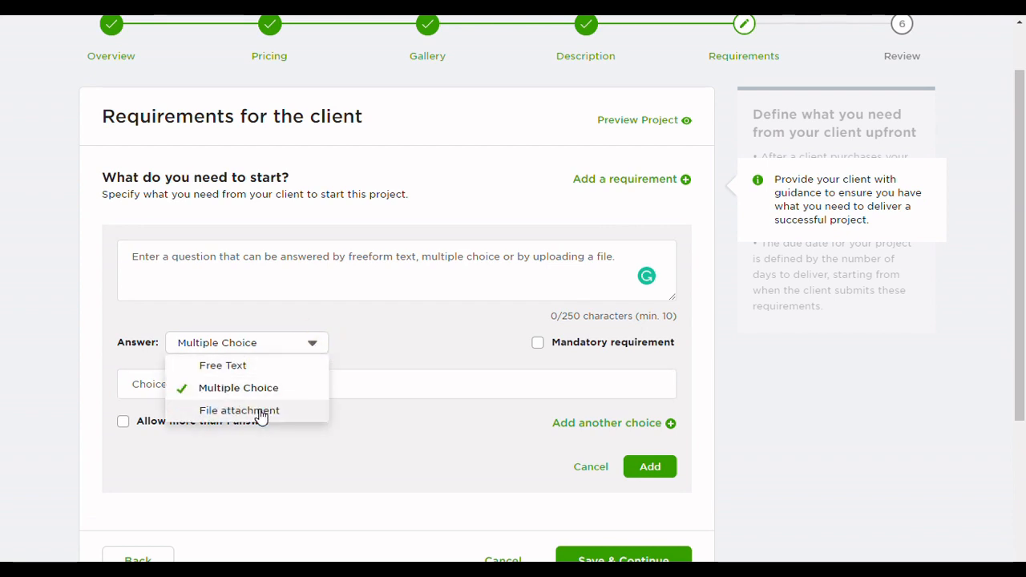
left_click(239, 410)
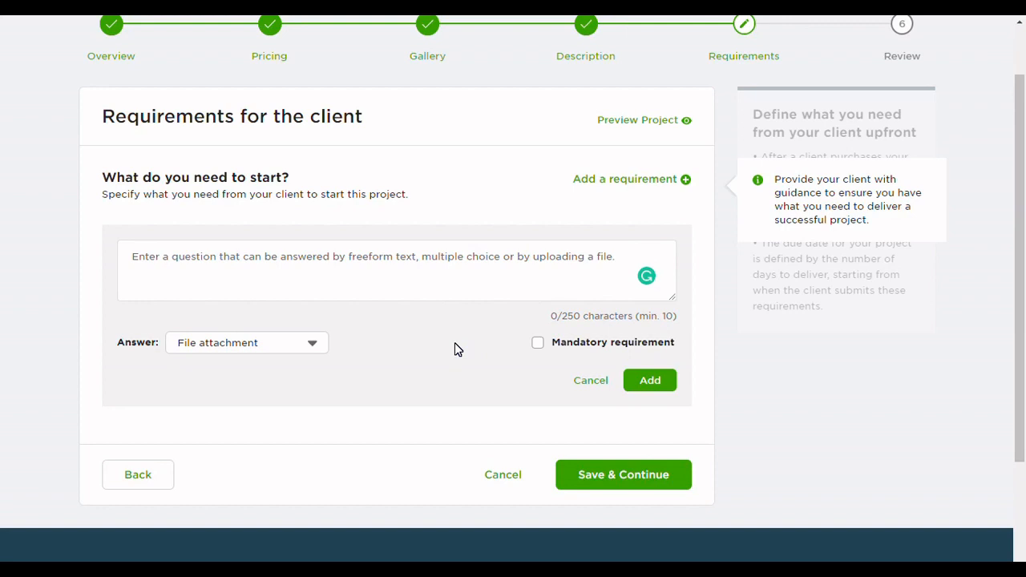
mouse_move(564, 354)
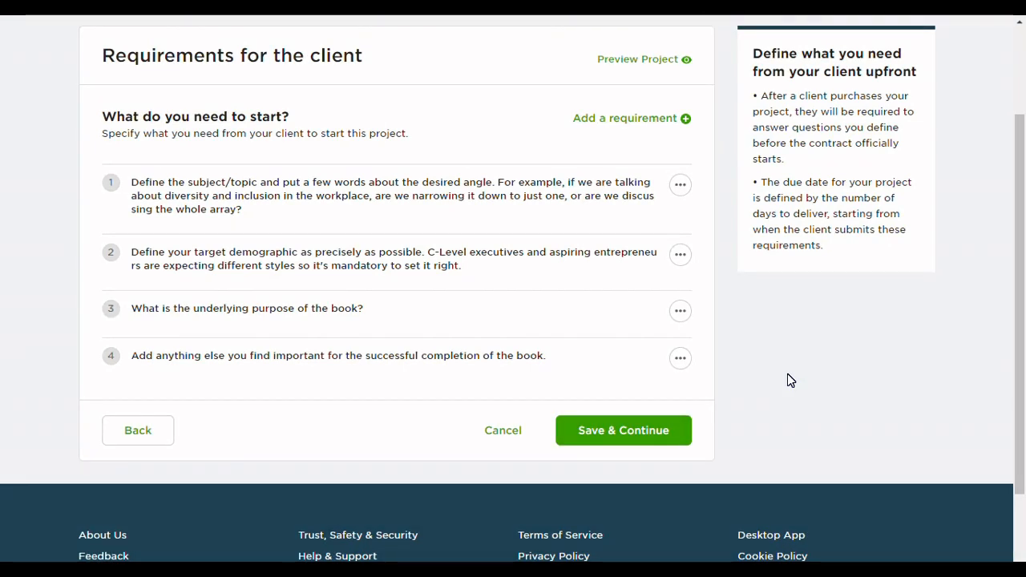
left_click(623, 431)
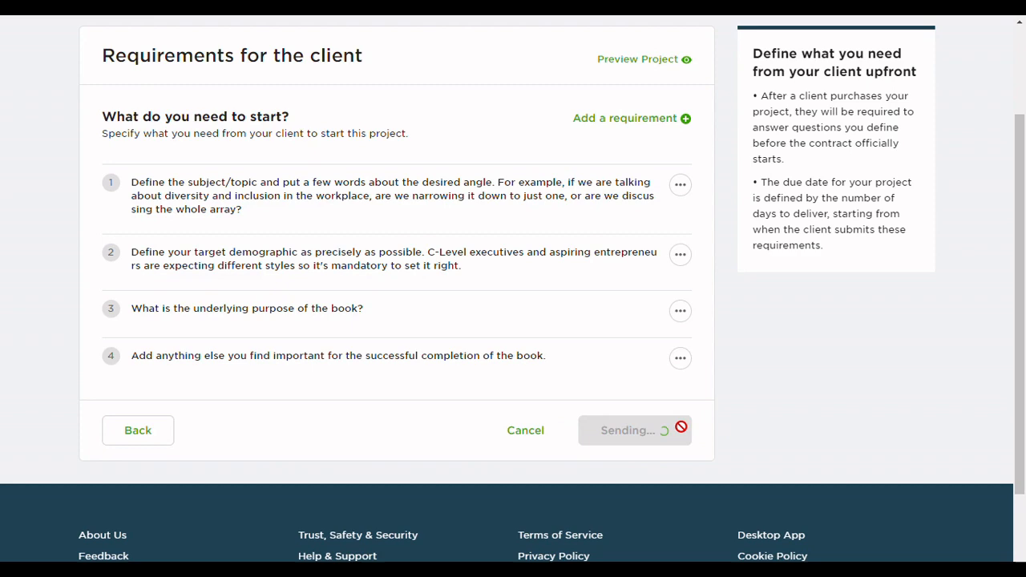
Agree to the Terms of Service and Privacy Notice, then submit and send the project to review
left_click(635, 431)
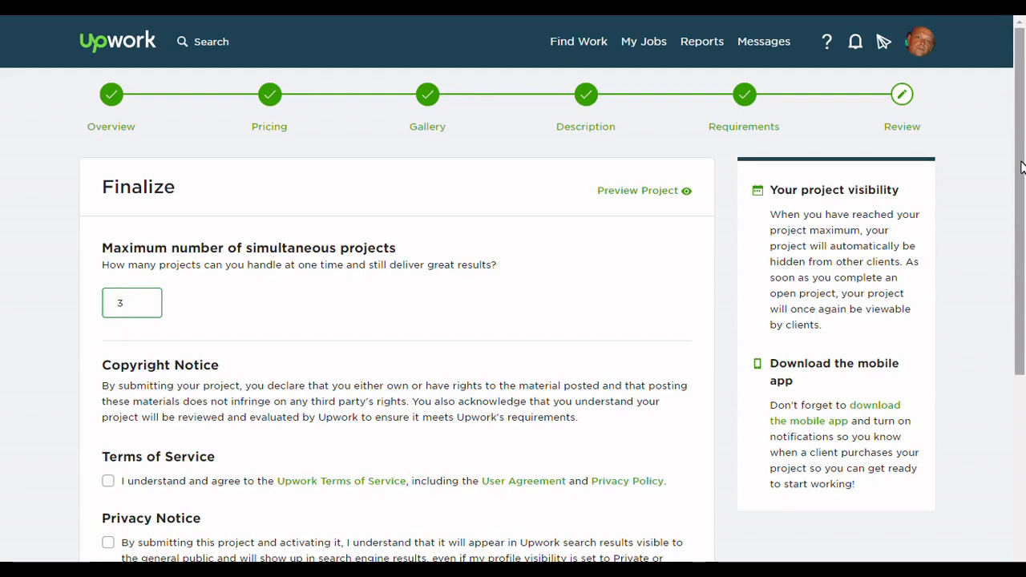
scroll("down", 3)
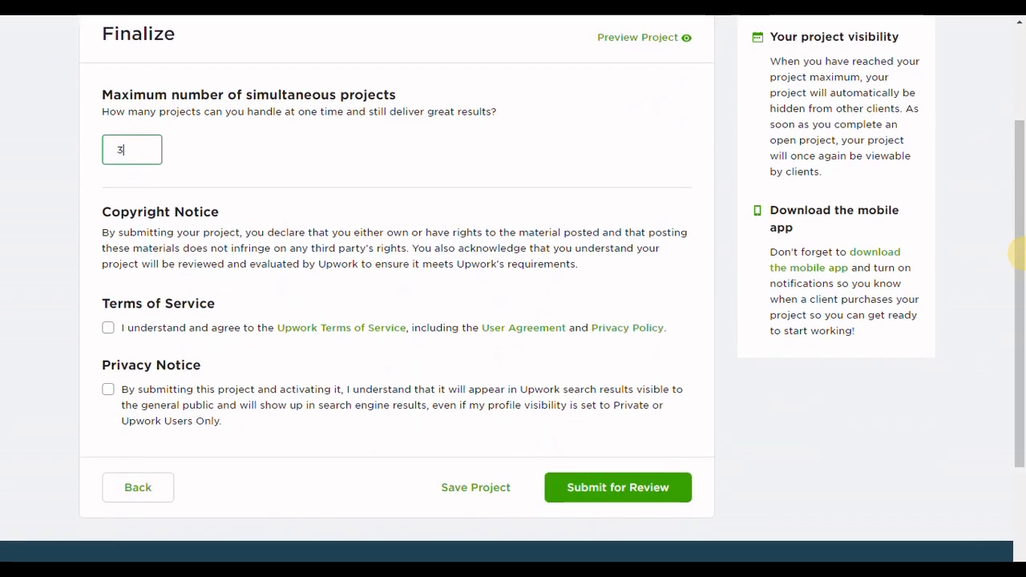
left_click(109, 328)
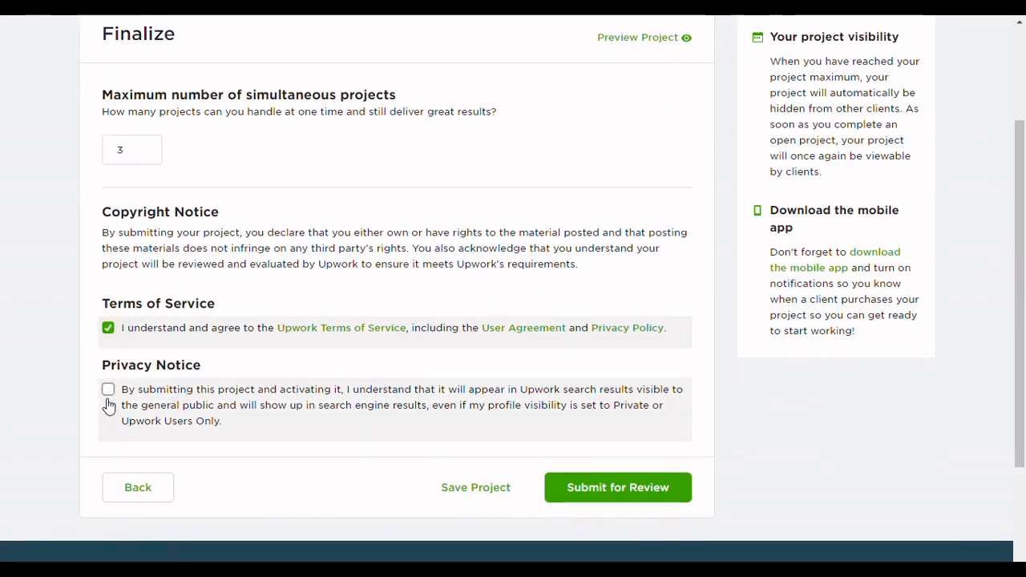
left_click(108, 389)
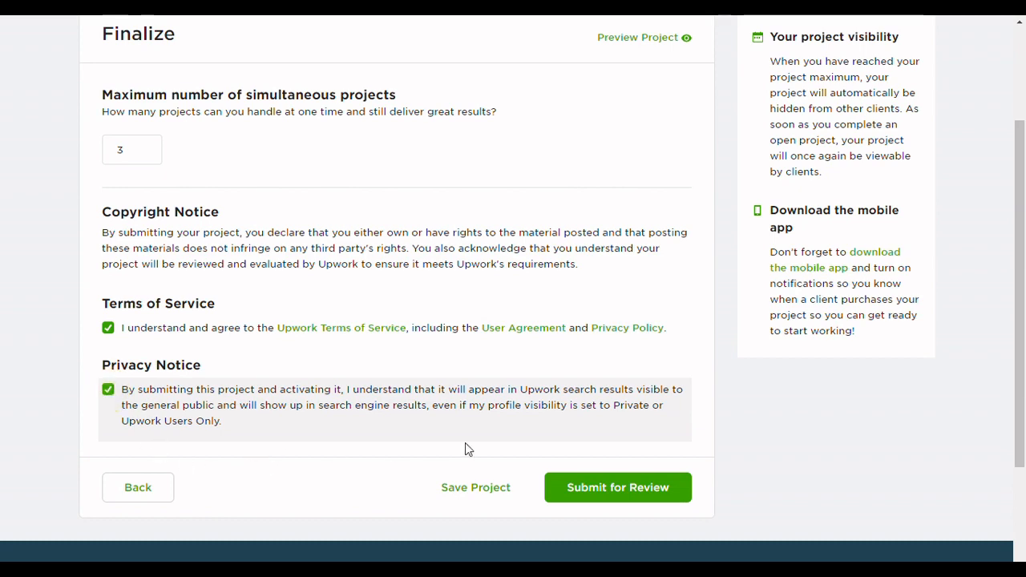
left_click(618, 487)
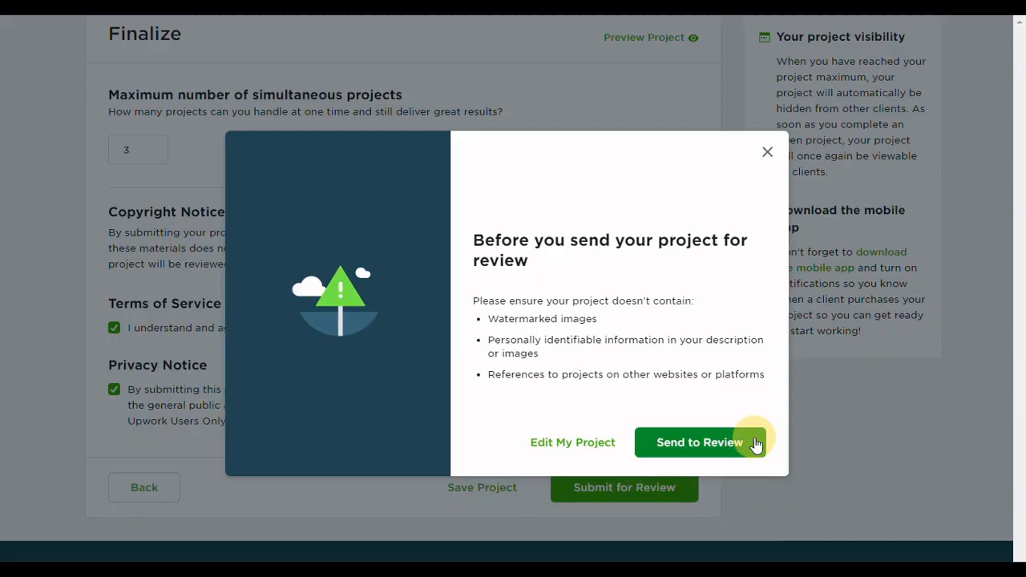
left_click(699, 442)
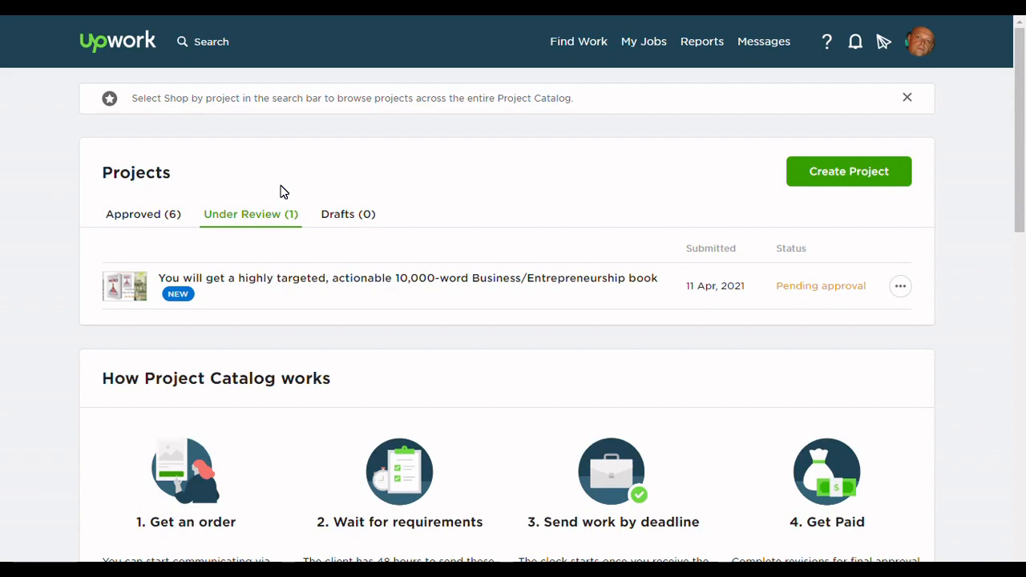
mouse_move(901, 285)
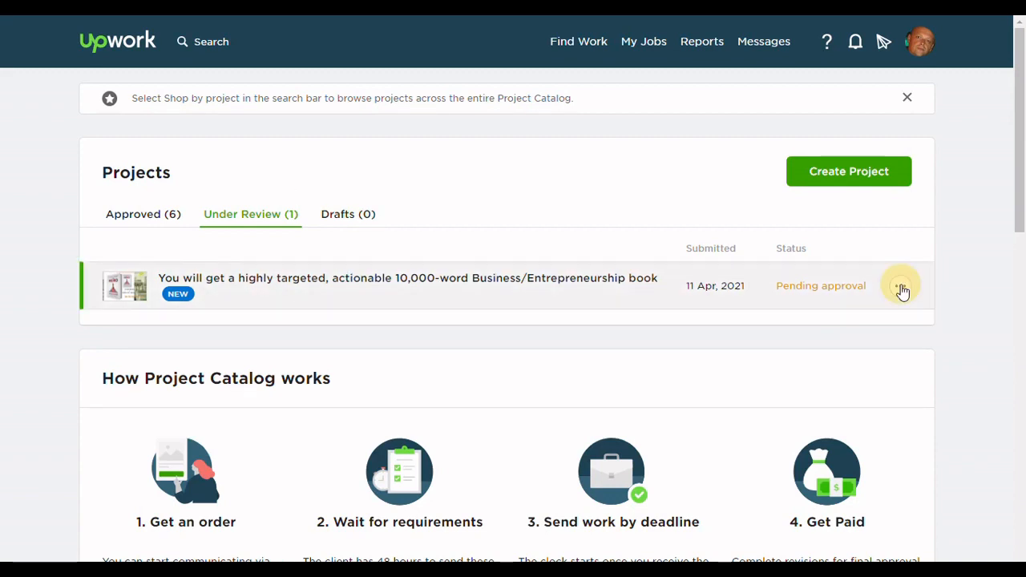
Choose Preview from the pending book project's ⋯ menu under Under Review
left_click(901, 285)
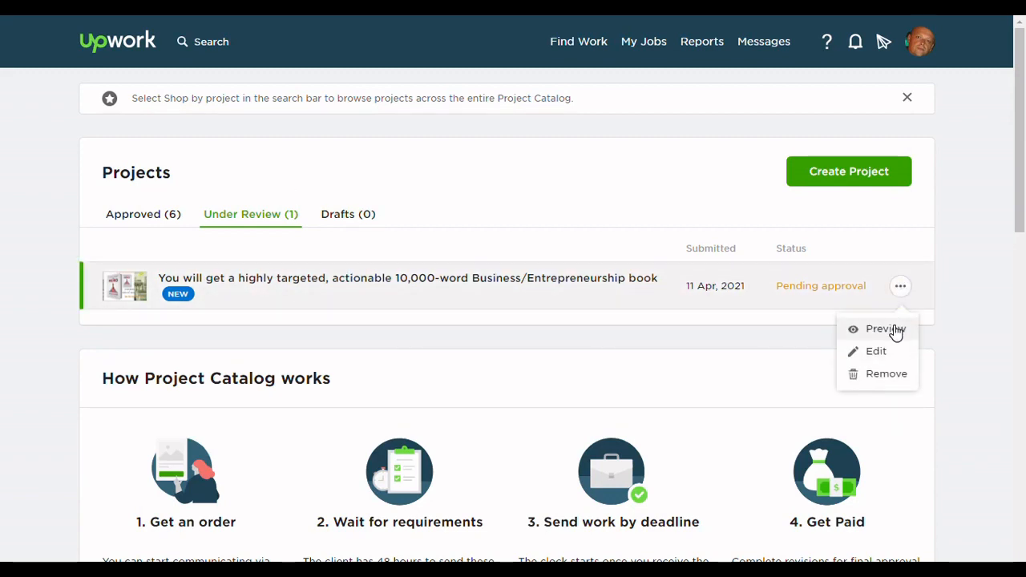
left_click(879, 329)
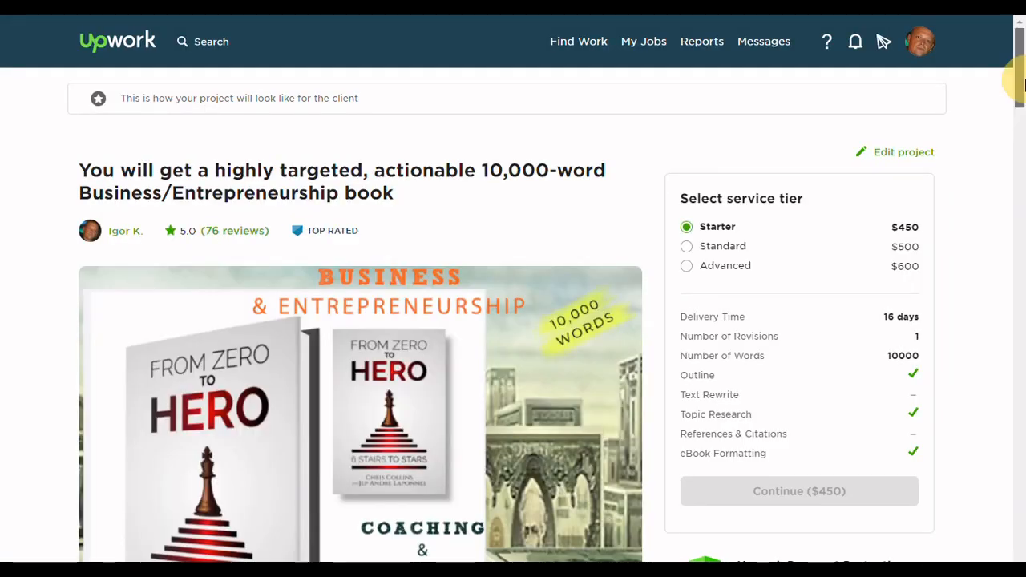
scroll("down", 3)
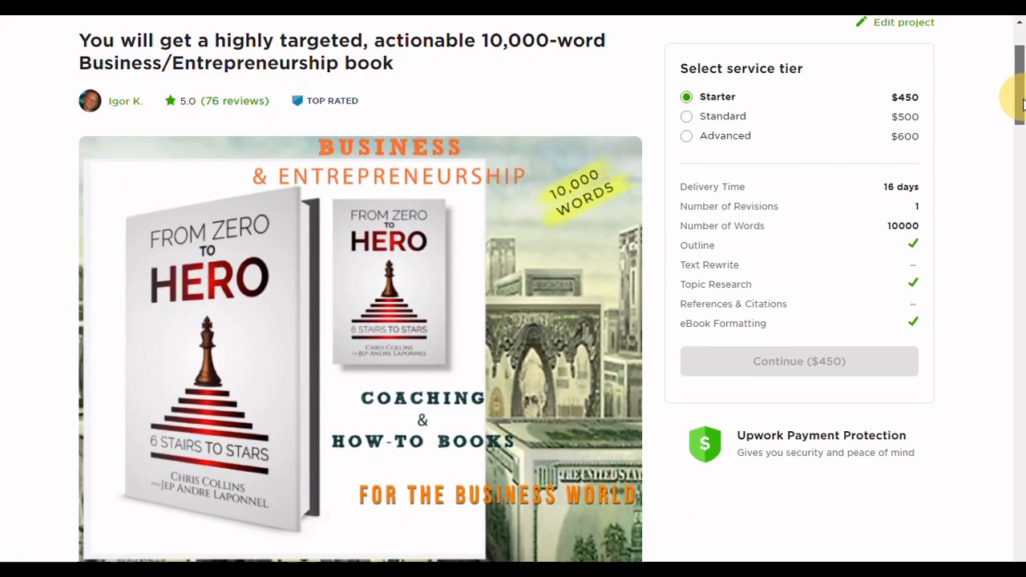
scroll("down", 3)
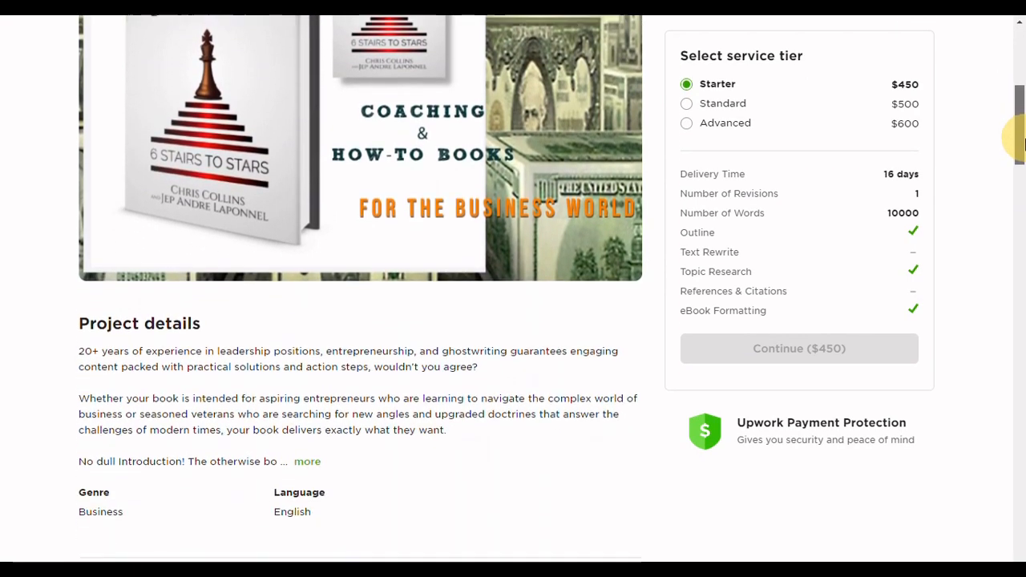
scroll("down", 3)
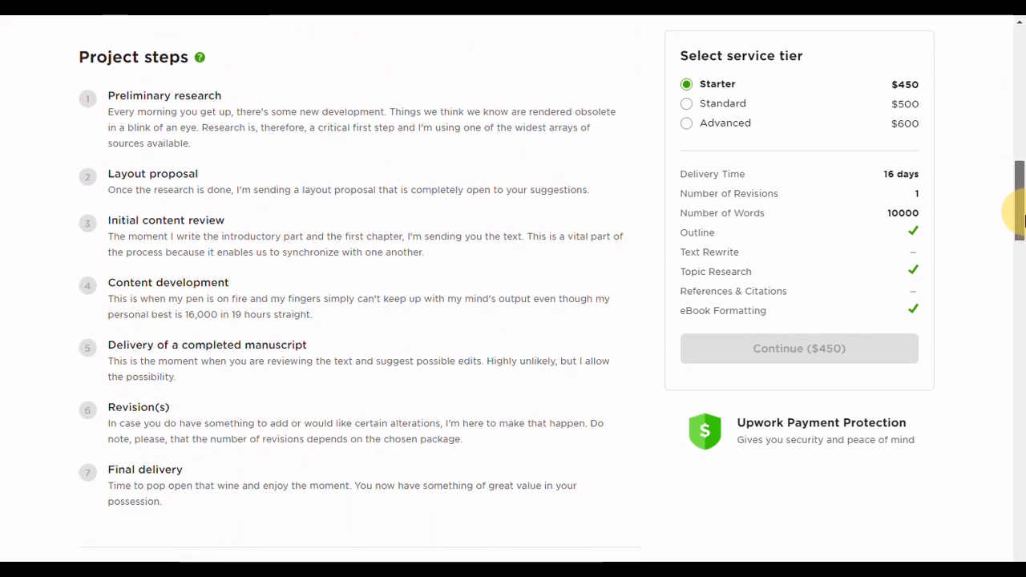
scroll("down", 3)
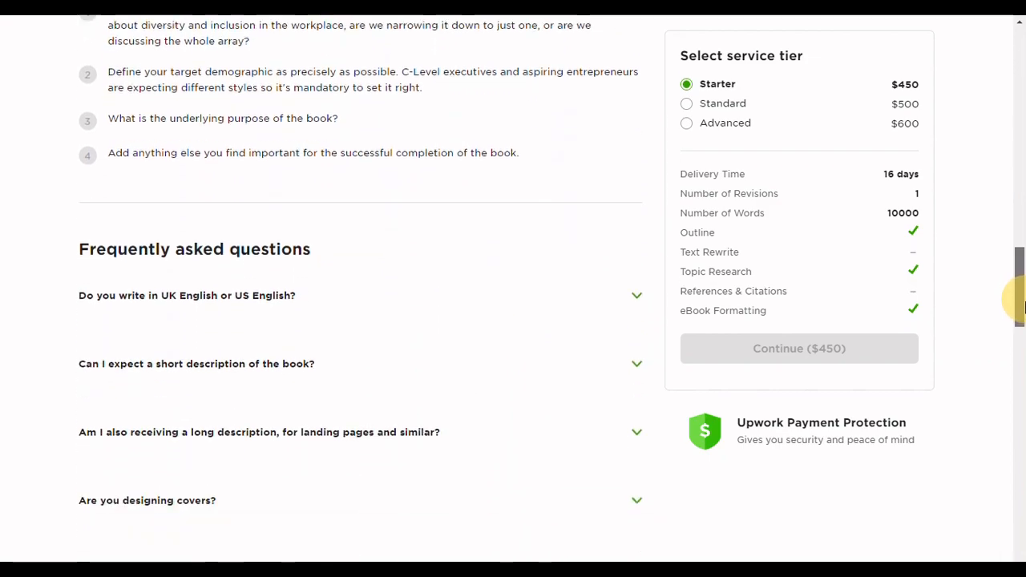
scroll("down", 3)
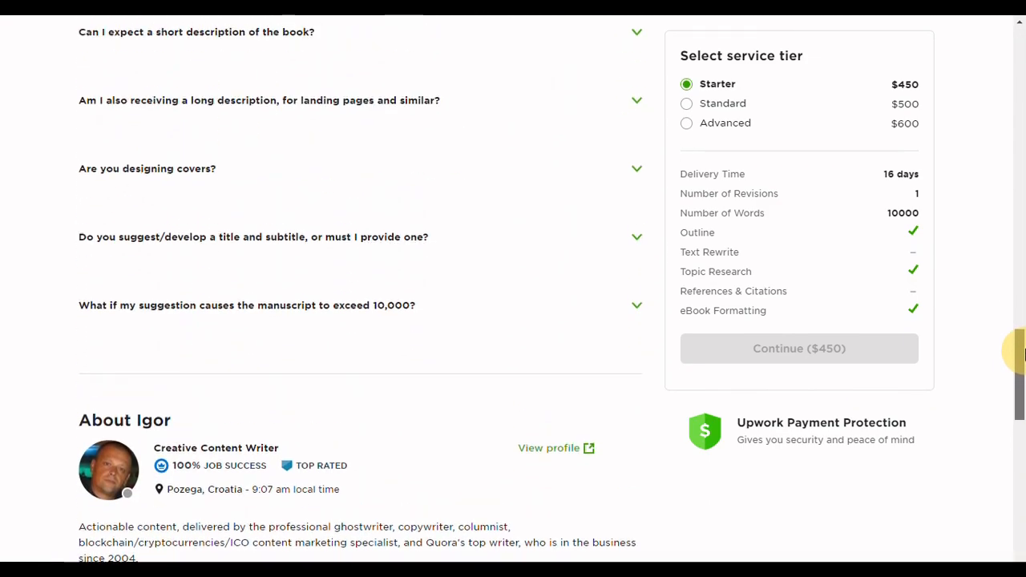
scroll("up", 3)
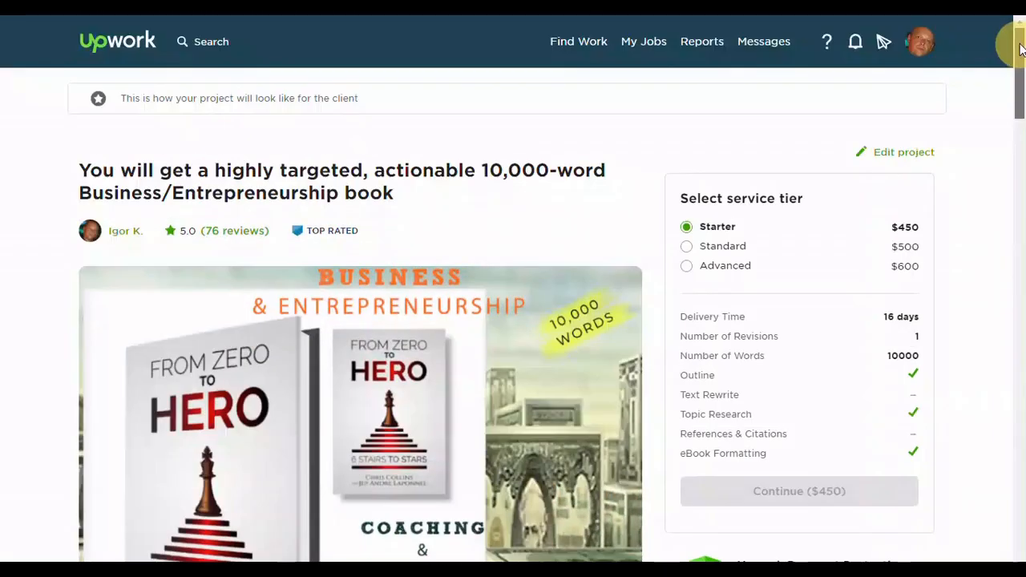